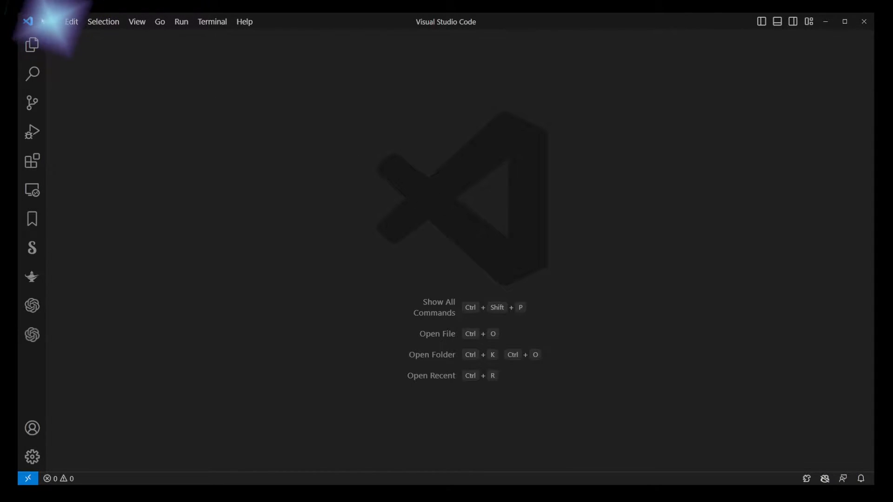
Open the html folder from C:\projects as the workspace via File > Open Folder.
left_click(50, 21)
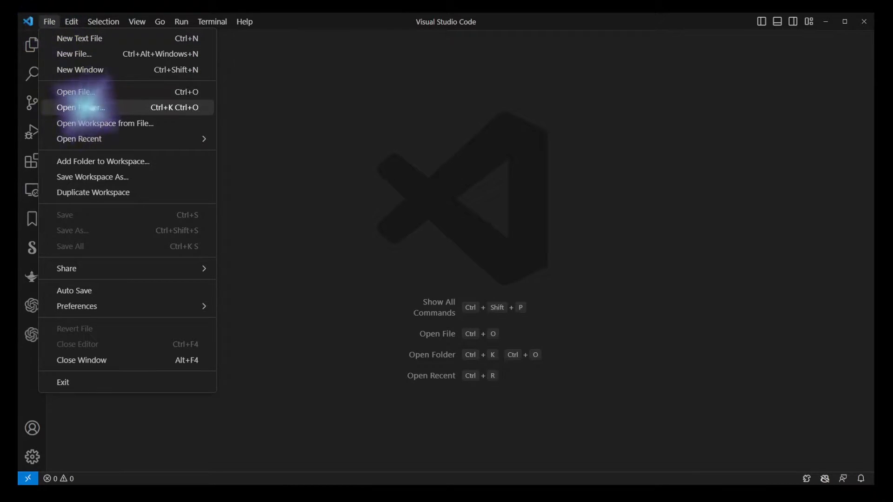
left_click(80, 107)
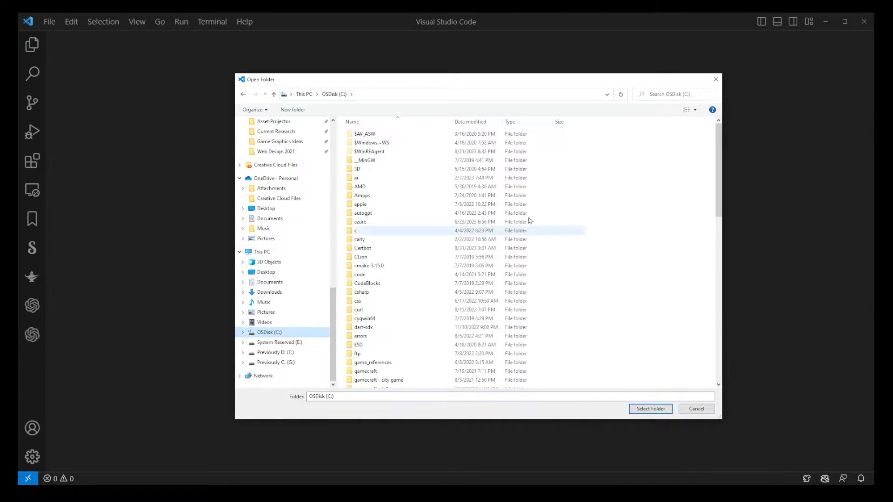
scroll("down", 3)
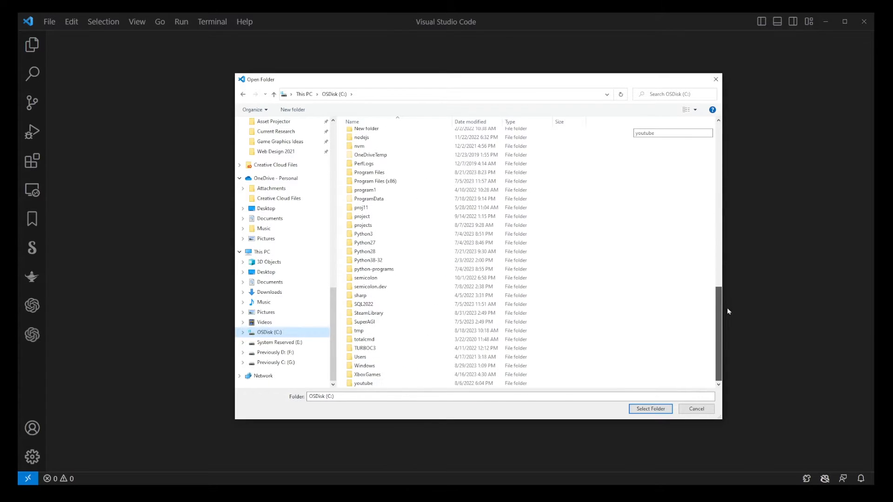
double_click(362, 225)
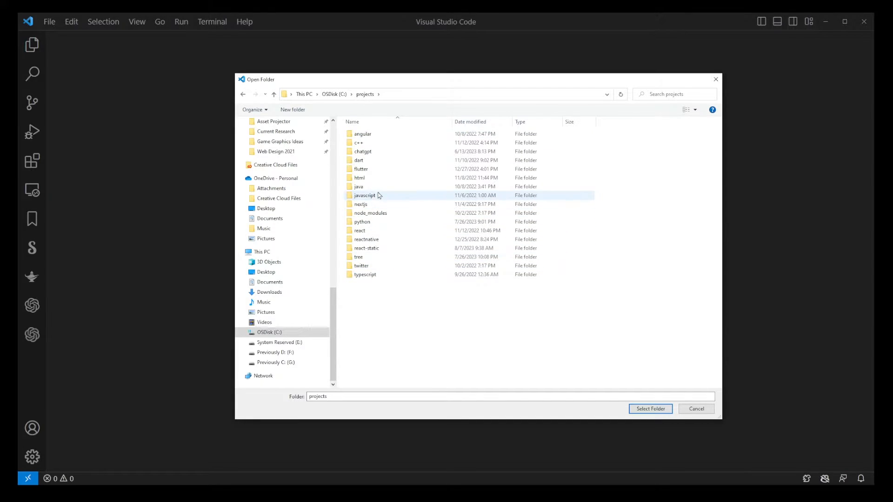
left_click(359, 178)
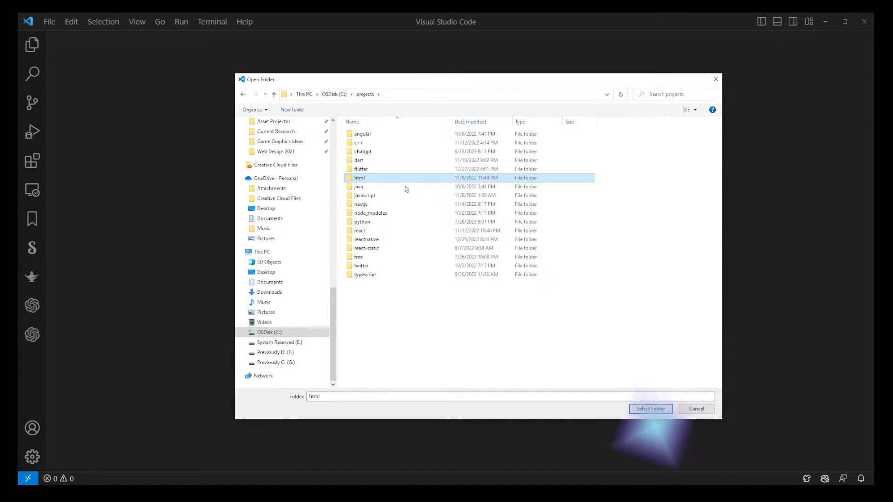
left_click(695, 409)
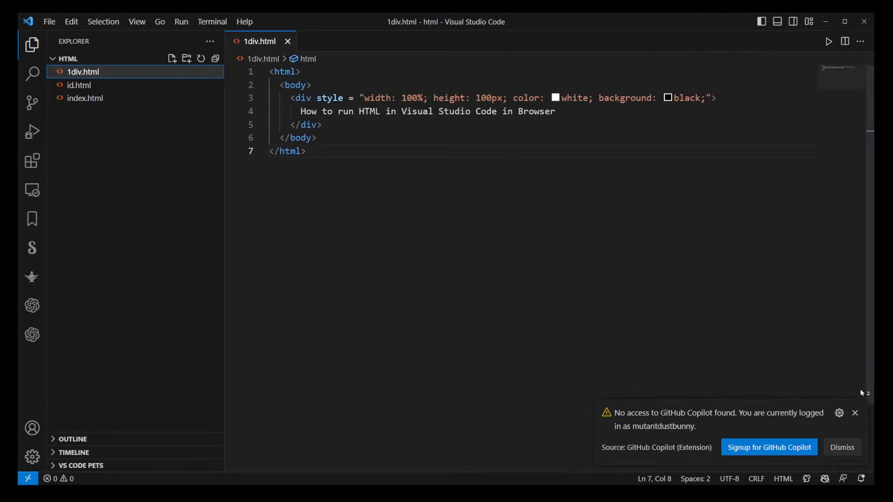
Select the div text in 1div.html, then open id.html and index.html in editor tabs.
left_click_drag(296, 110, 378, 110)
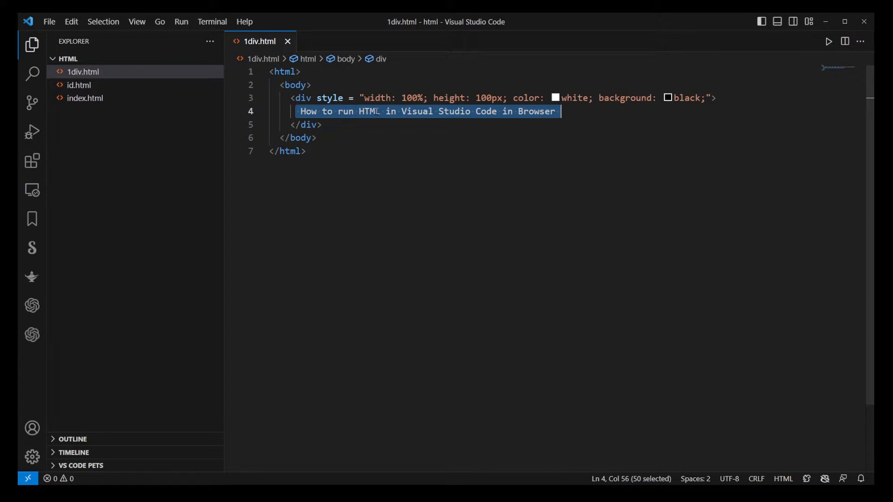
left_click(80, 85)
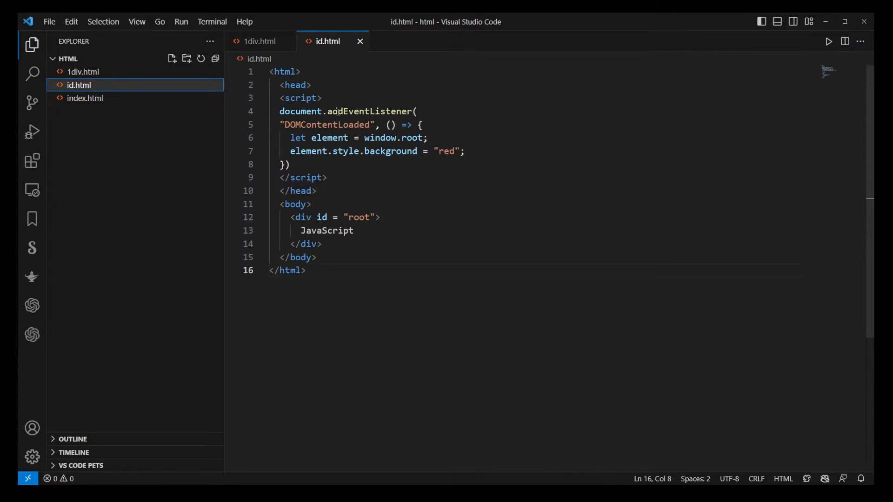
left_click(86, 98)
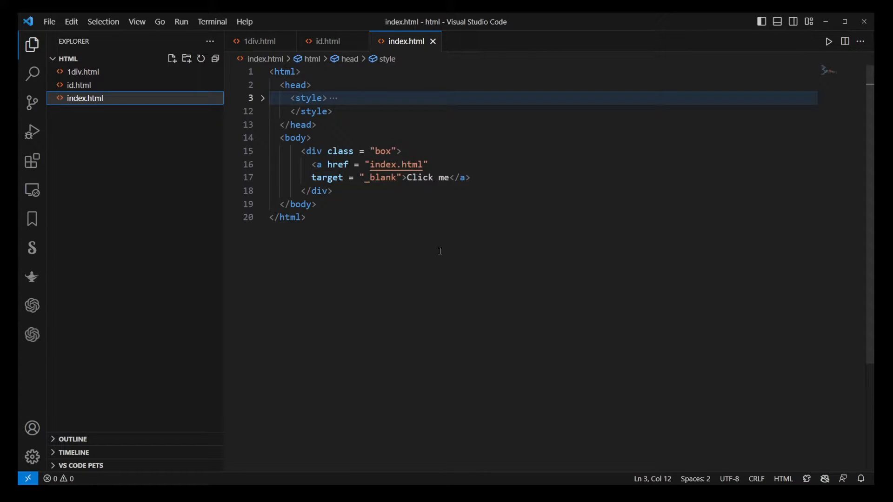
mouse_move(33, 161)
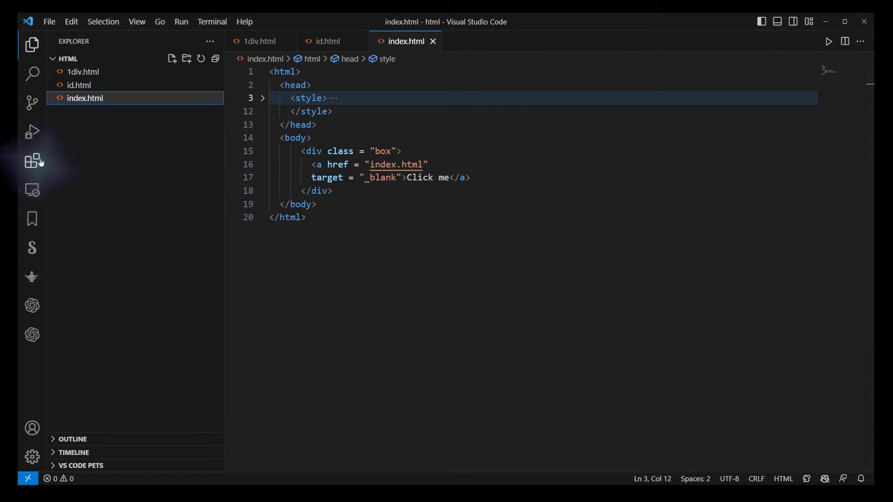
Search the marketplace for 'open in browser', install TechER's extension and open its gear menu.
left_click(32, 161)
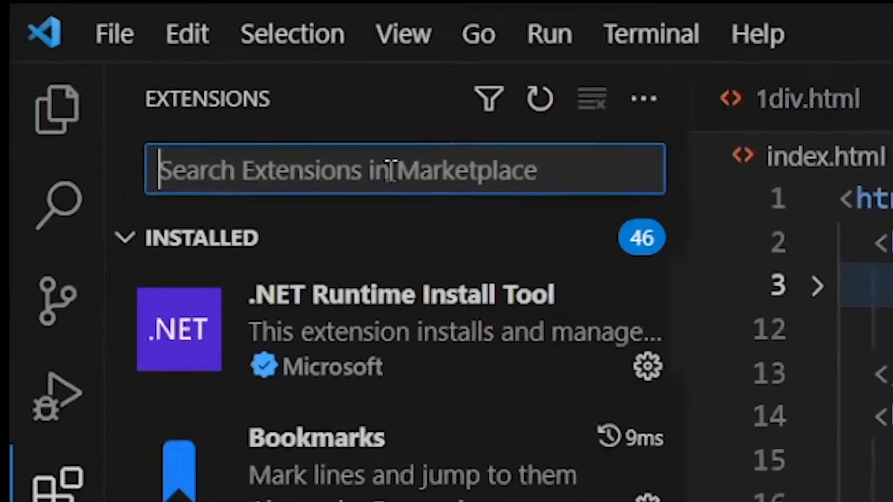
type("open in browser")
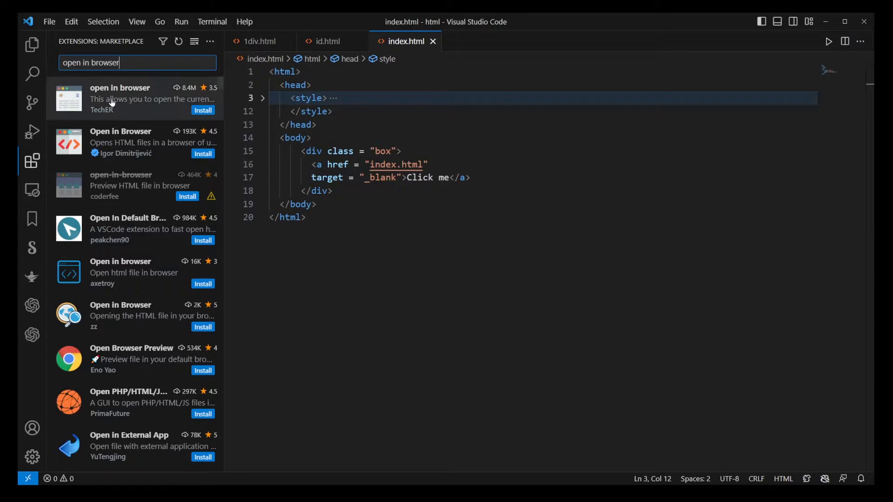
left_click(120, 99)
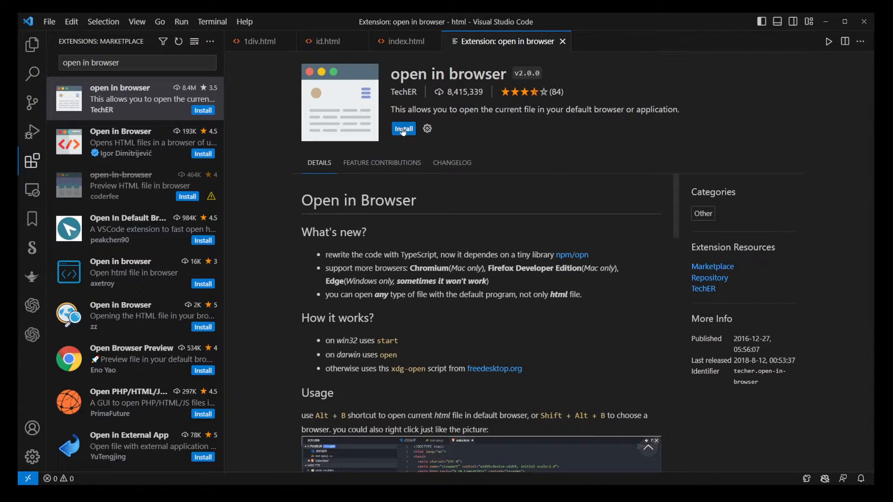
left_click(402, 129)
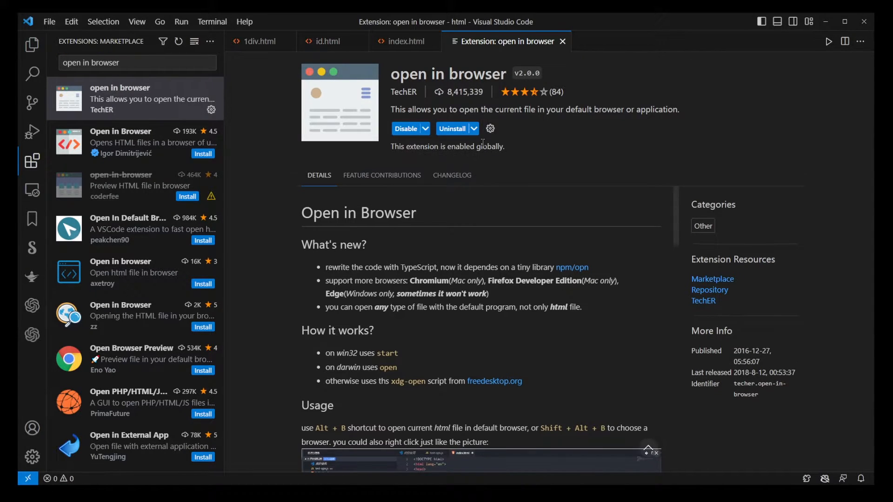
left_click(490, 128)
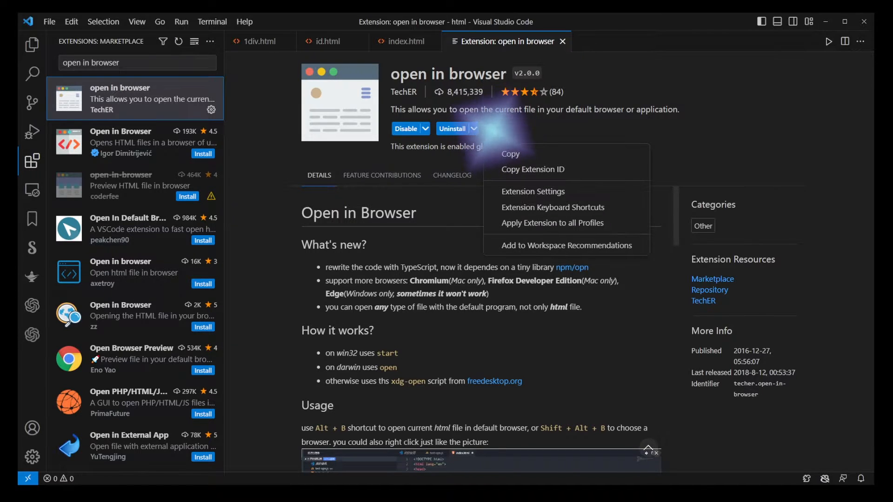
mouse_move(518, 154)
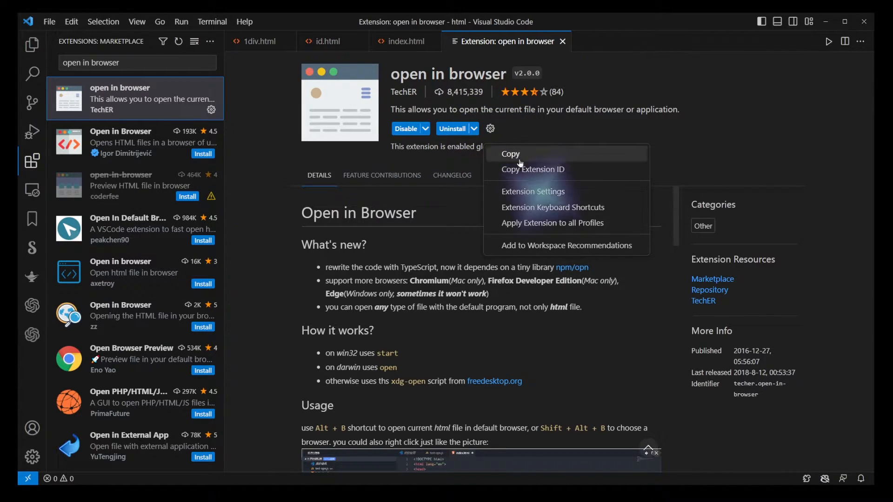
Set Open-in-browser: Default to Firefox in Extension Settings and return to 1div.html.
left_click(533, 191)
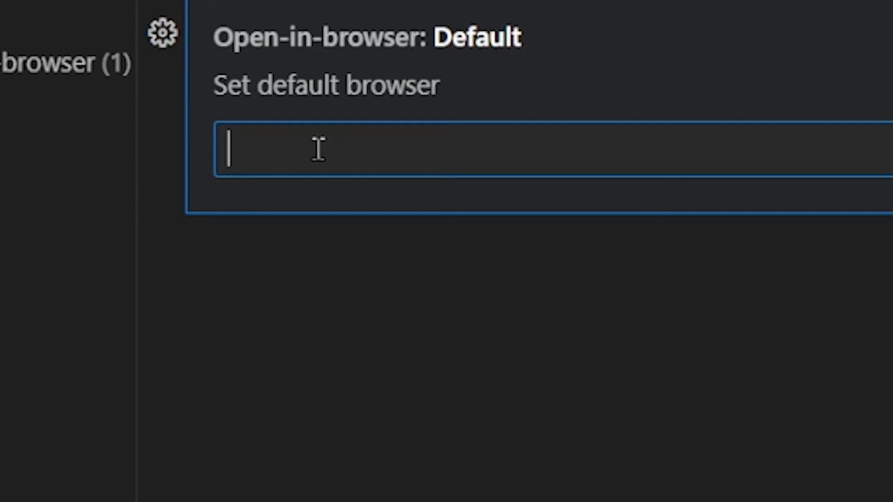
type("Firefox")
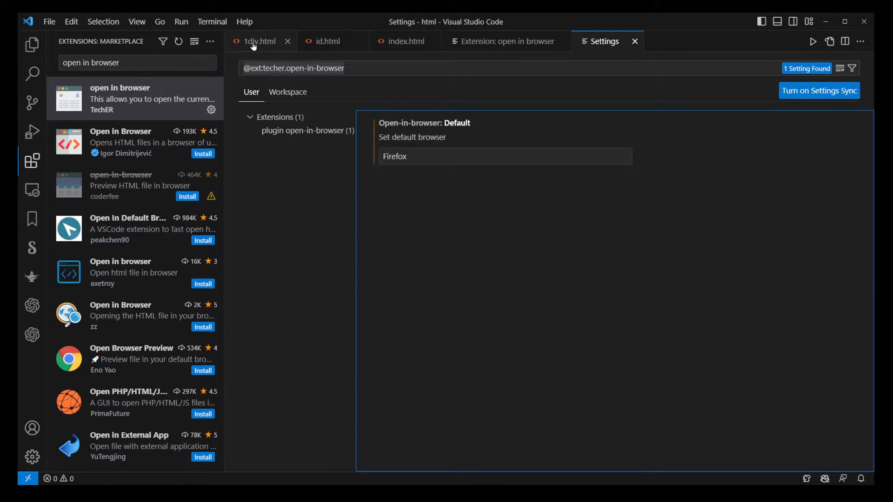
left_click(259, 41)
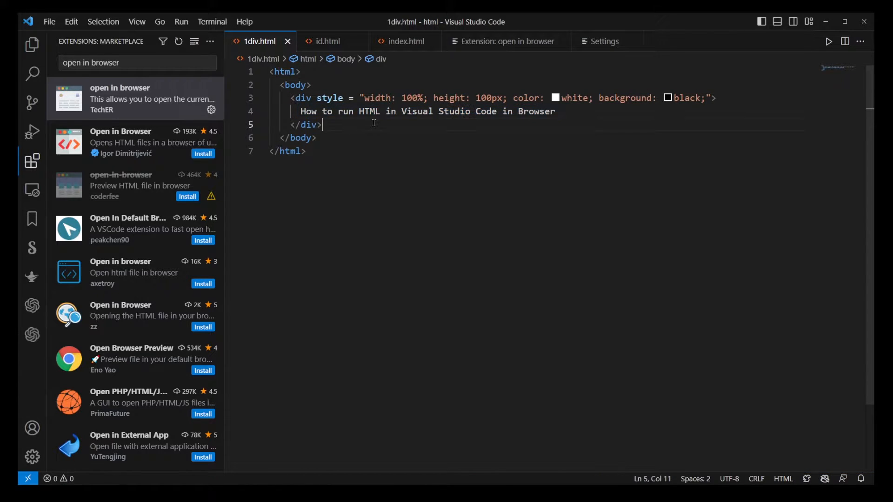
Open 1div.html in the default browser from the editor context menu, then close the Firefox view.
right_click(373, 123)
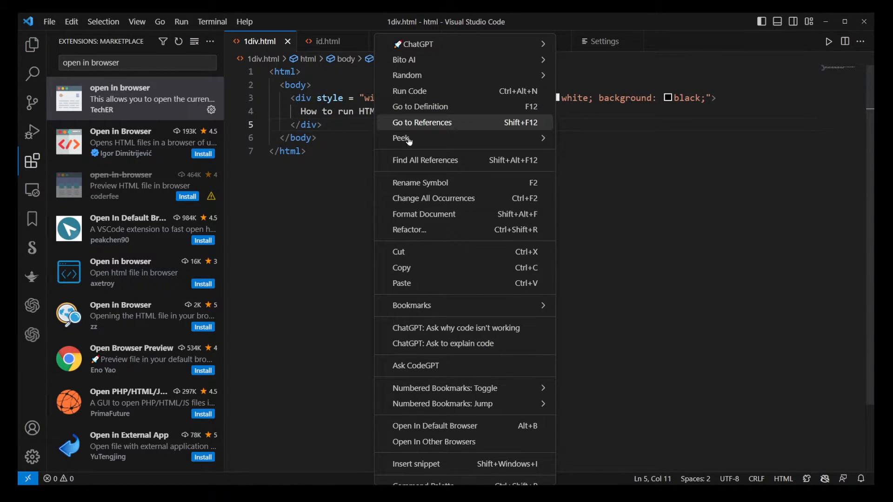
mouse_move(456, 430)
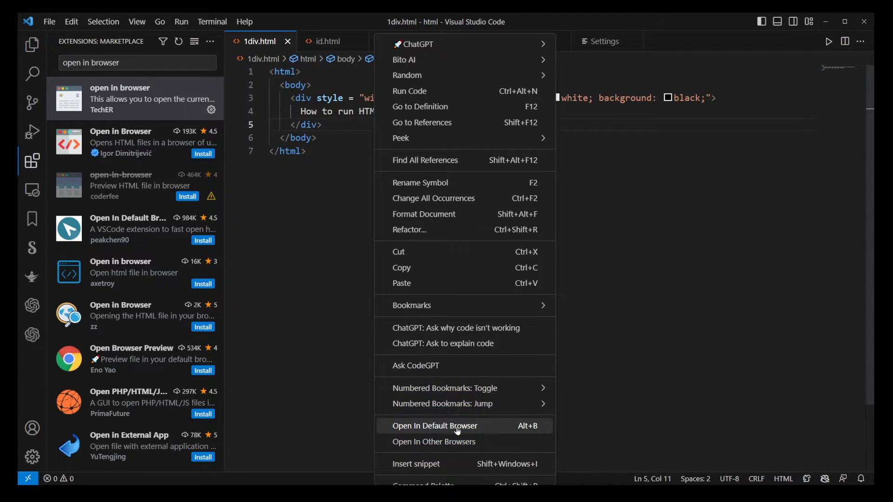
mouse_move(429, 436)
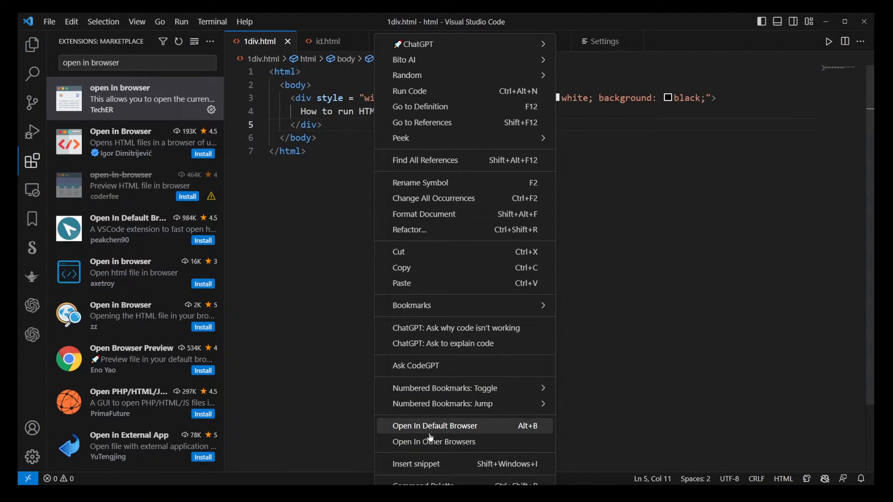
mouse_move(450, 430)
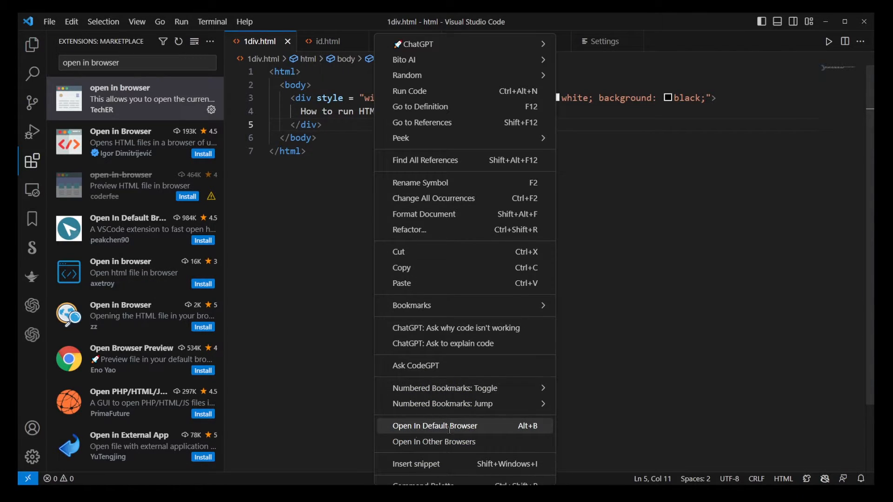
left_click(434, 425)
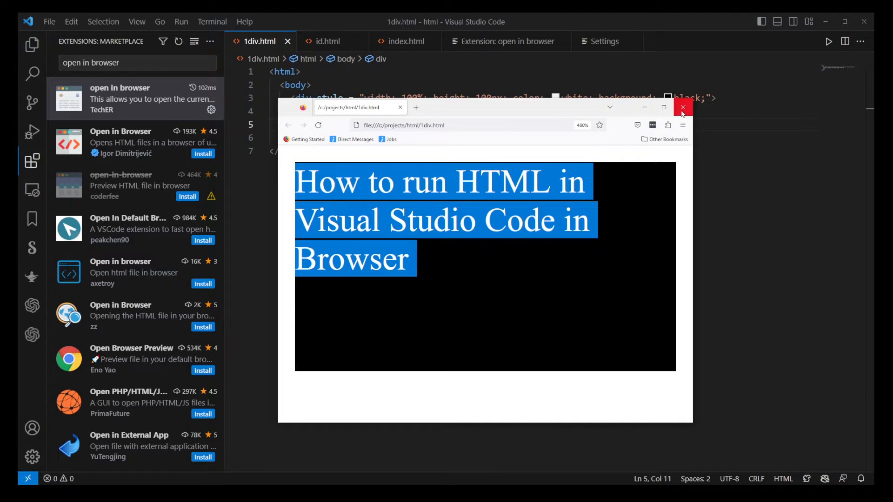
left_click(683, 108)
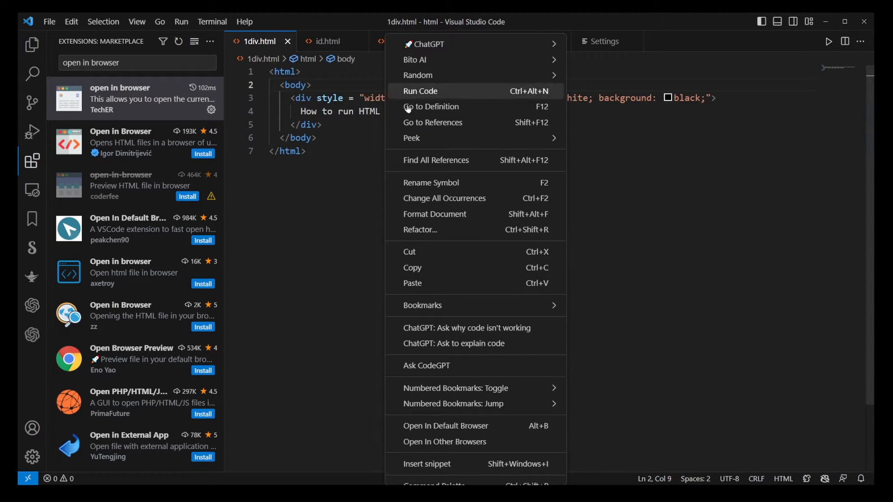
Open 1div.html in Google Chrome via Open In Other Browsers.
left_click(444, 440)
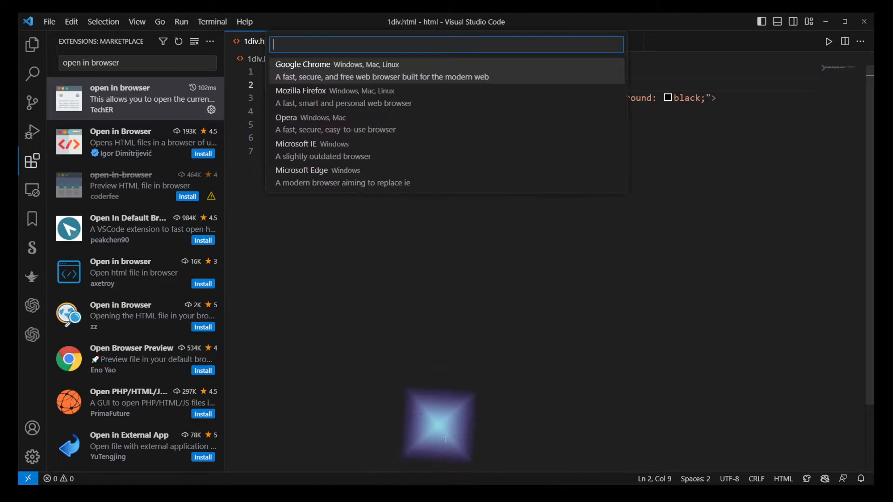
mouse_move(312, 150)
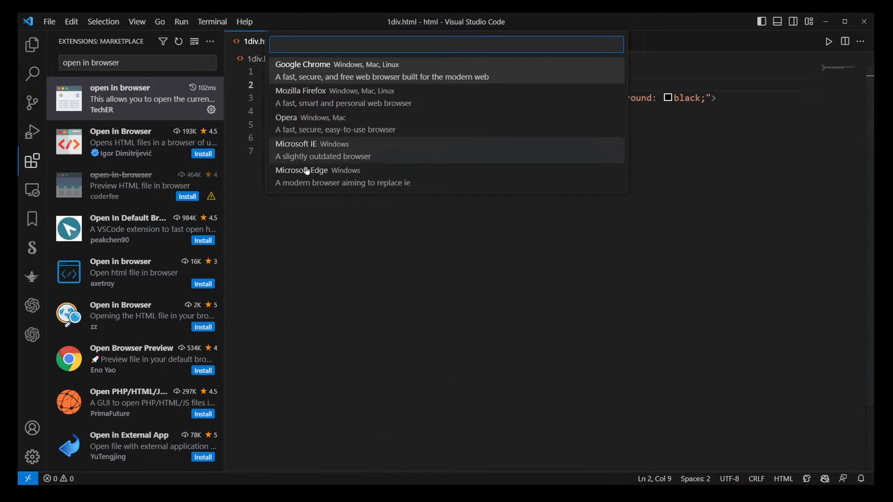
mouse_move(320, 66)
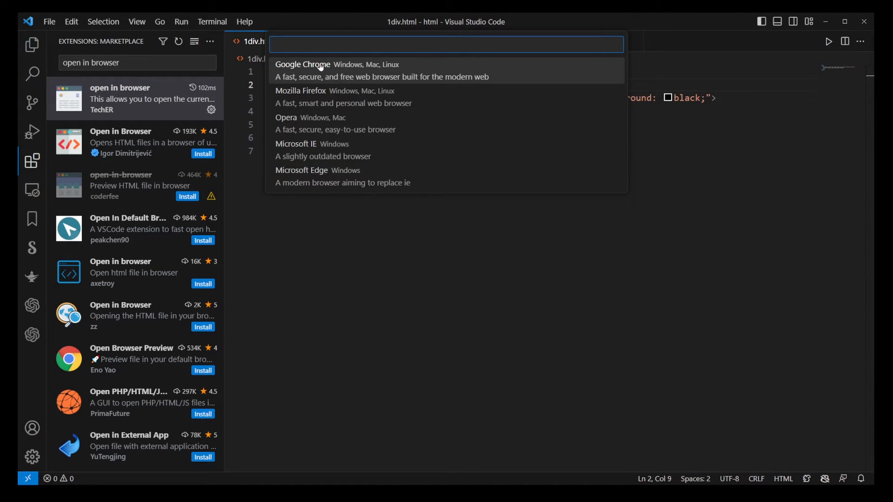
left_click(303, 64)
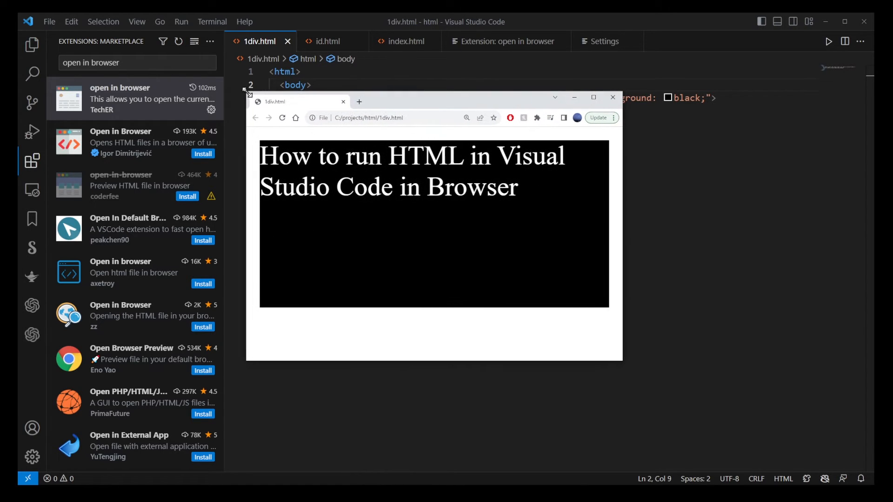
left_click(370, 118)
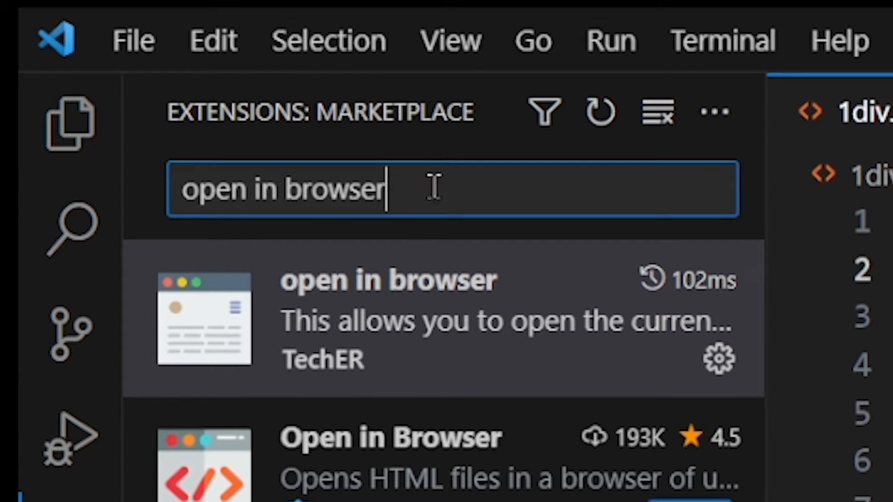
Search extensions for 'live server', go to its Extension Settings and open settings.json.
type("liv")
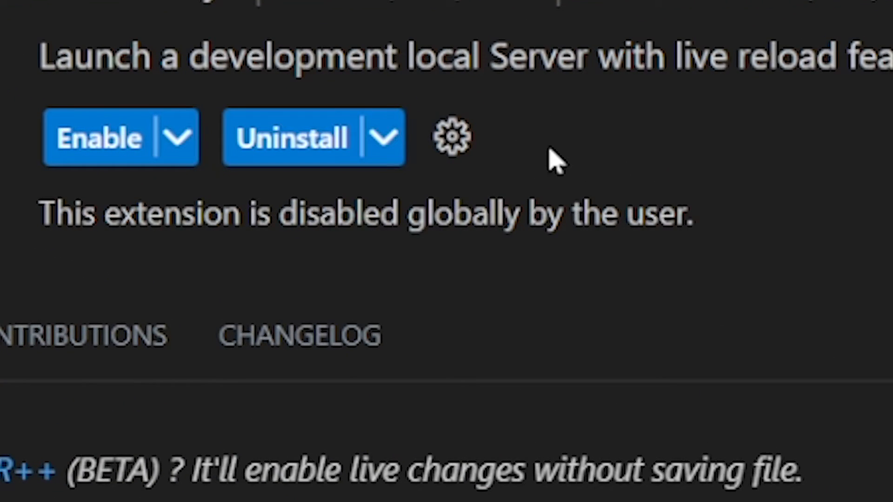
left_click(452, 137)
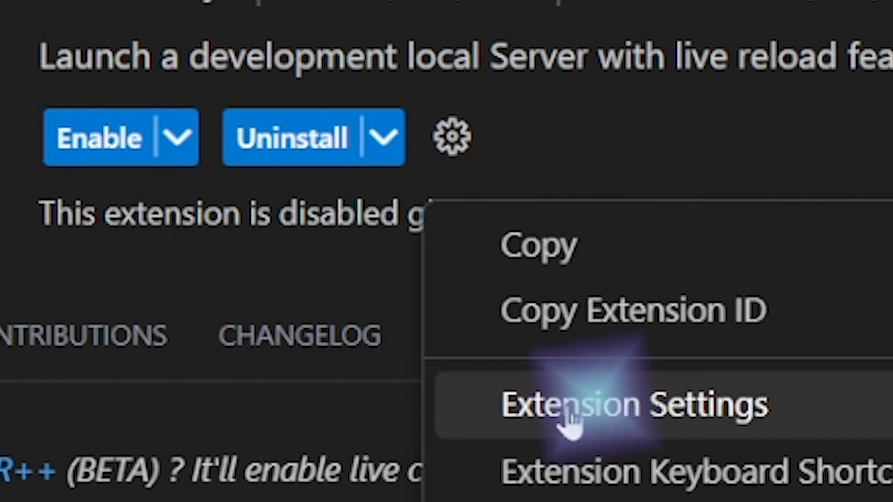
left_click(636, 405)
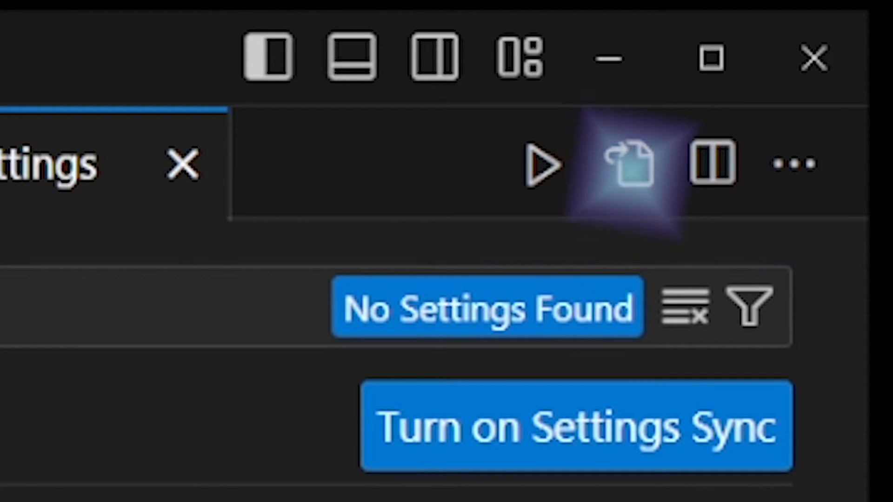
left_click(625, 164)
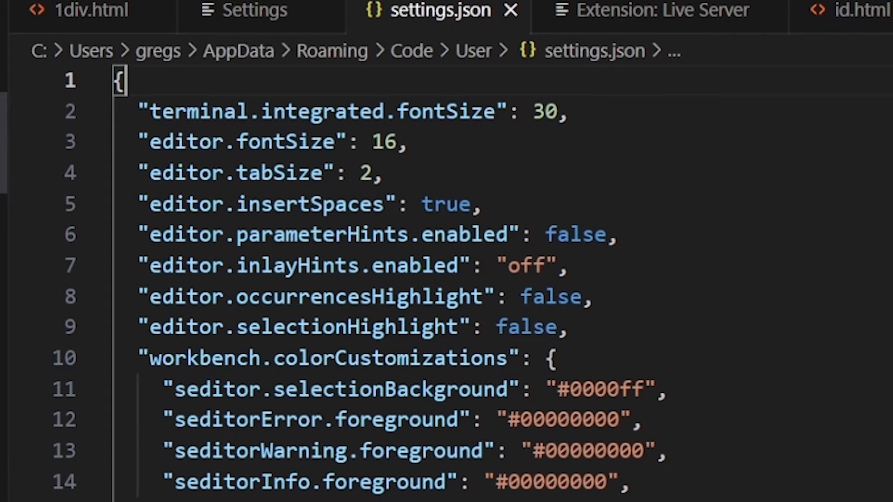
Add "liveServer.settings.AdvanceCustomBrowserCmdLine": "Chrome" as a new line in settings.json.
key("enter")
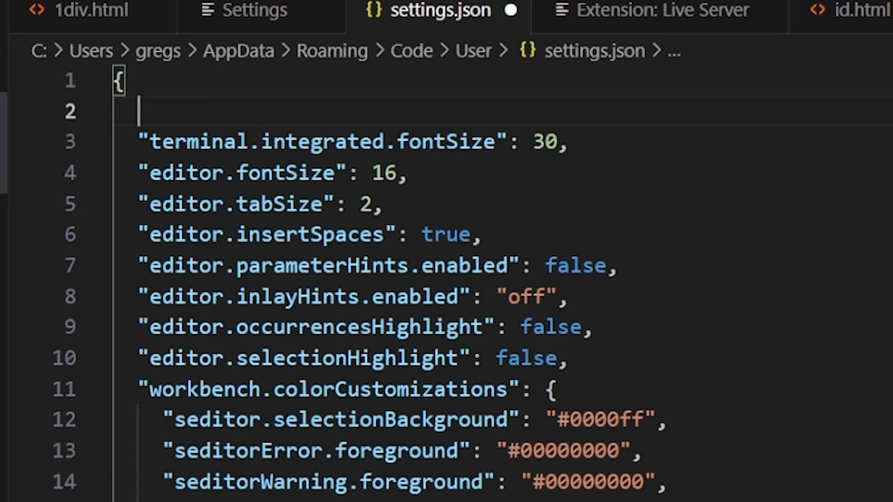
type("li\"")
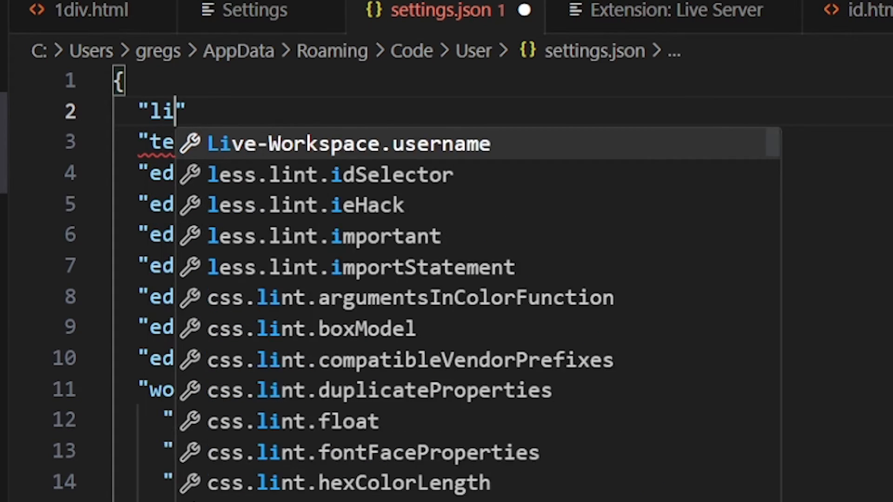
type("veSer")
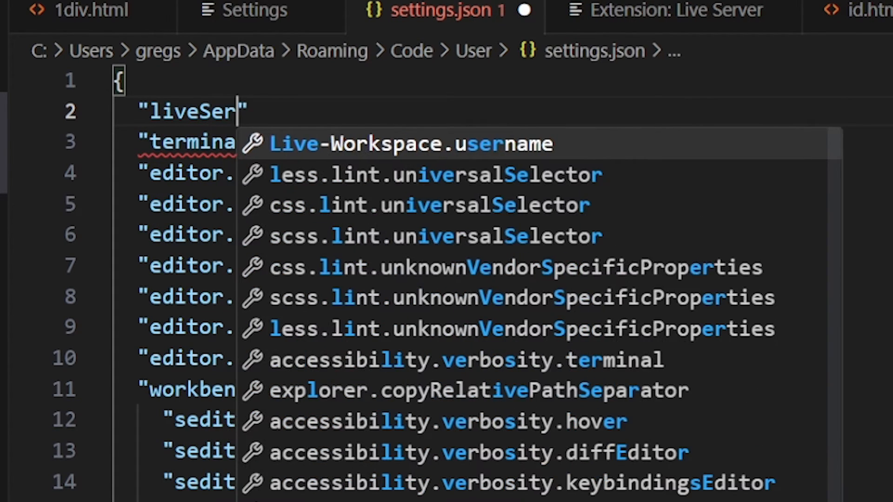
type("ver.settings.A")
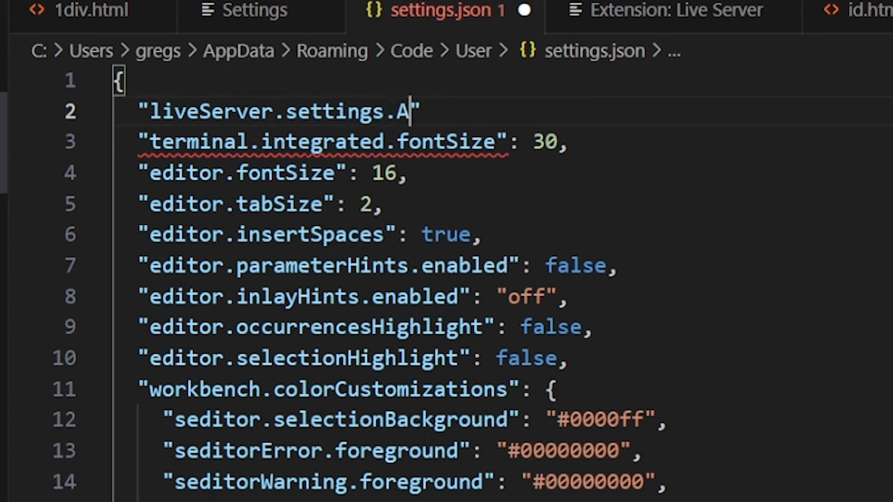
type("dvanceCu")
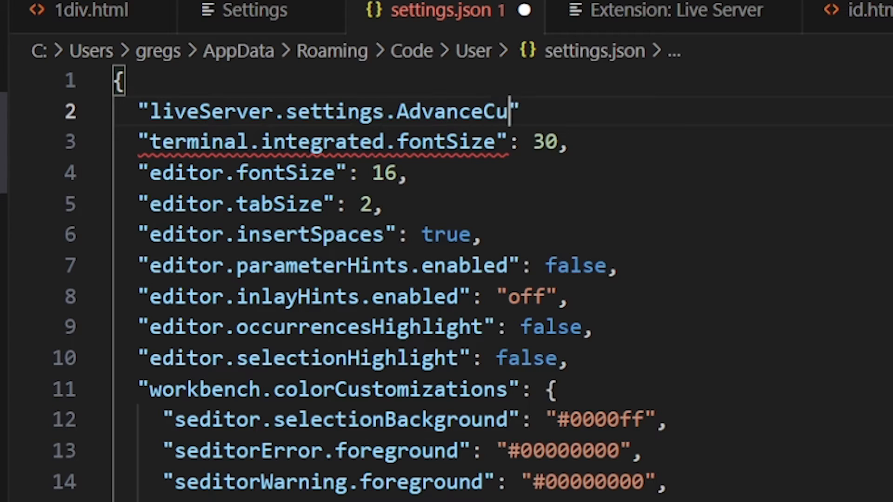
type("stomBrowser")
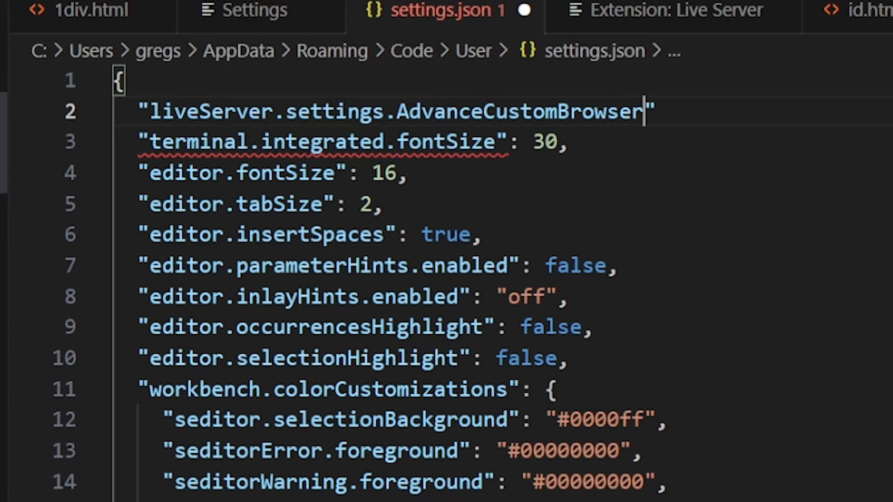
type("CmdLine")
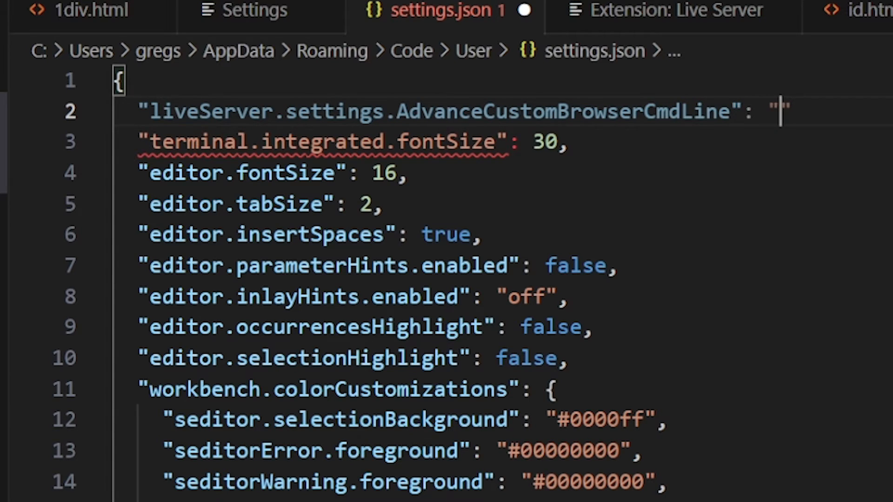
type("Chrome")
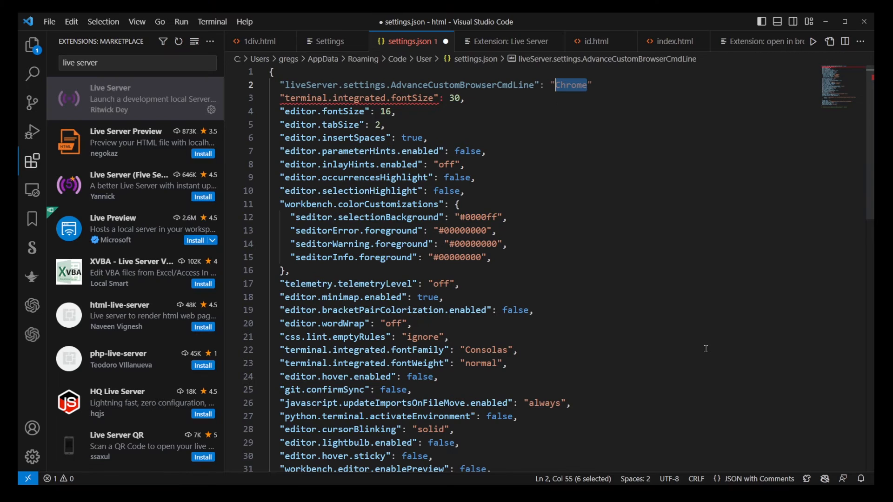
left_click(595, 85)
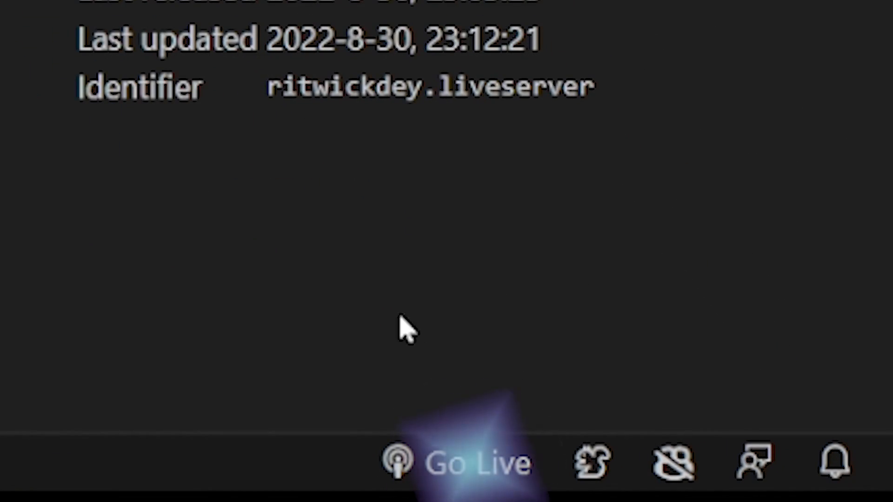
Start Live Server with Go Live so the project opens in Chrome at 127.0.0.1:5500.
left_click(450, 461)
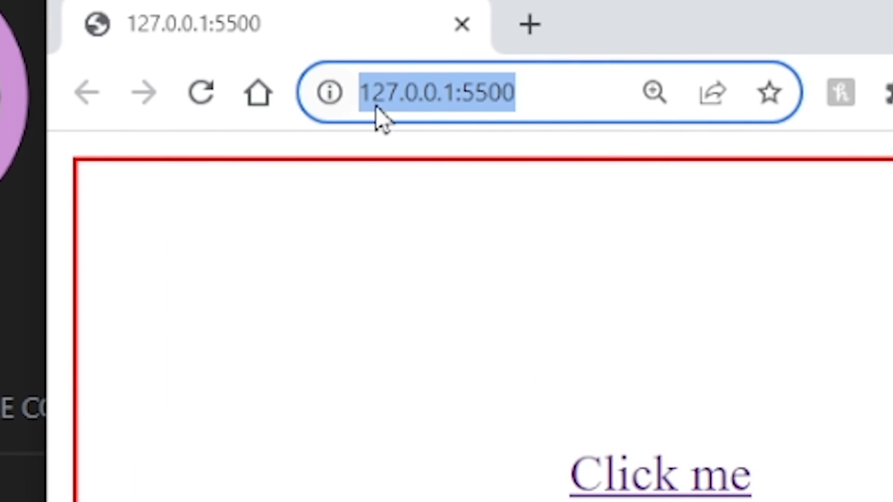
mouse_move(453, 111)
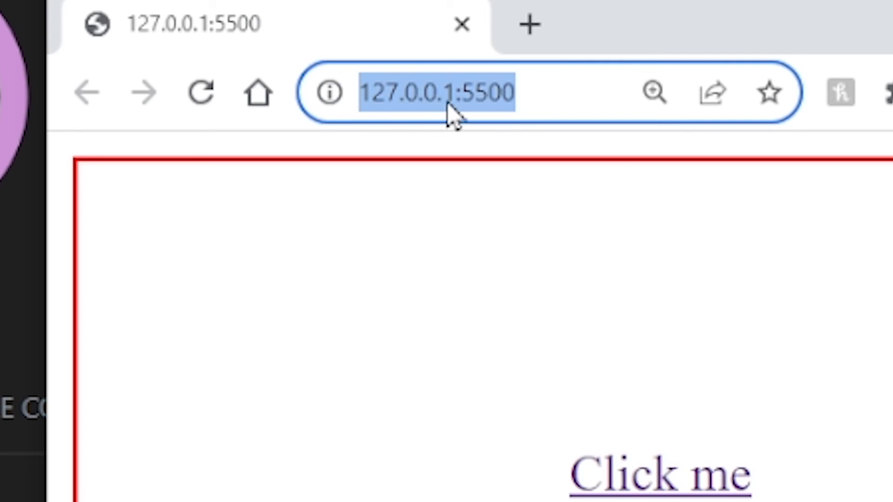
mouse_move(465, 111)
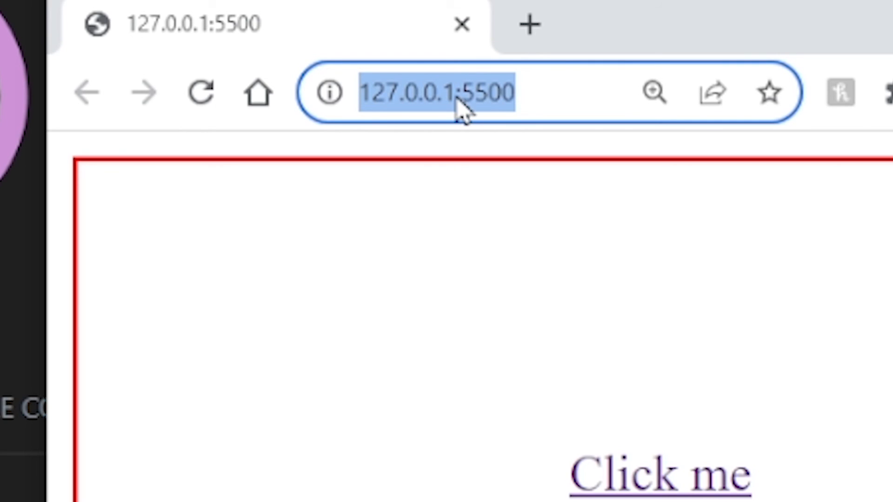
mouse_move(661, 491)
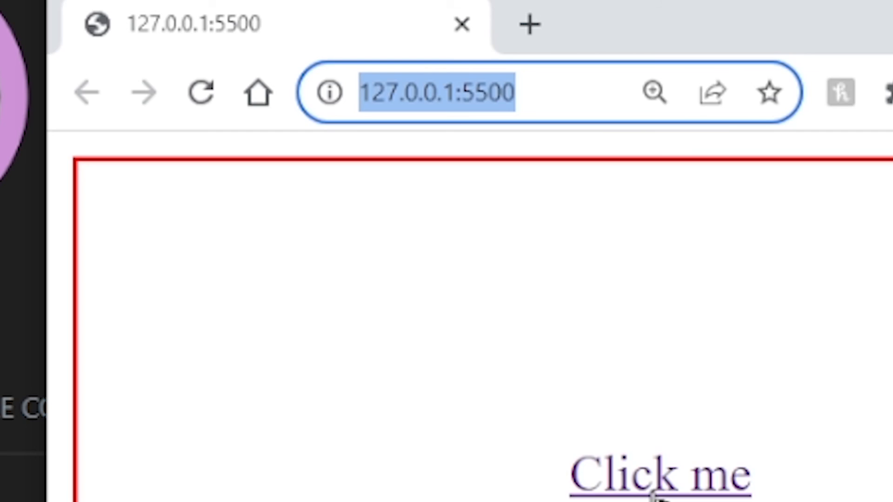